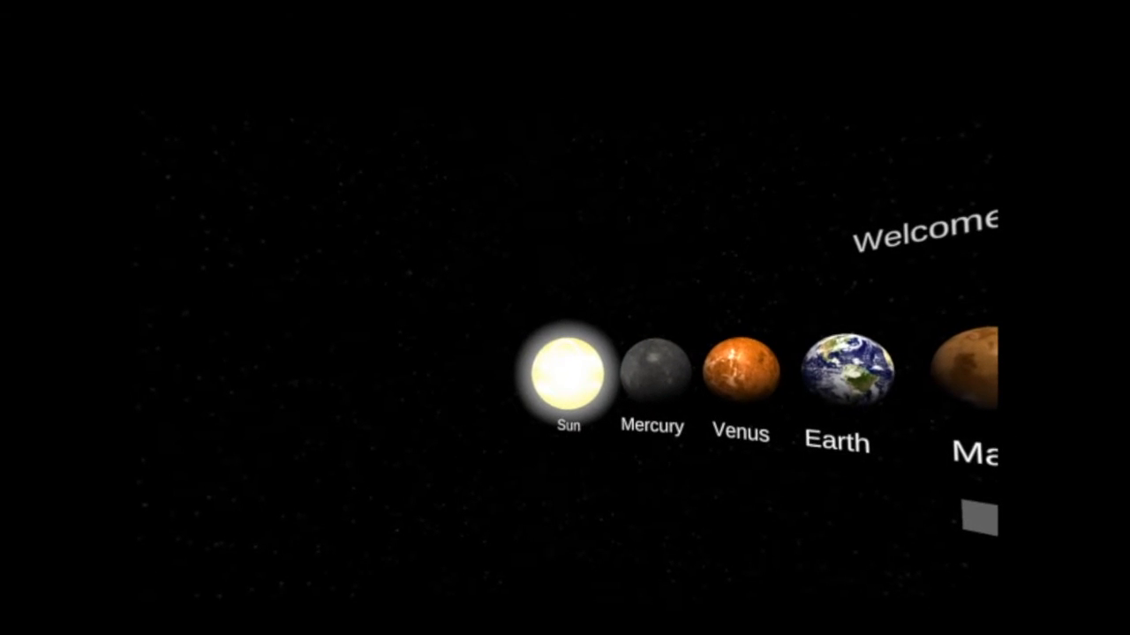
Select Pluto from the planet menu to open its dwarf-planet info page.
{"action": "left_click", "coordinate": [565, 384]}
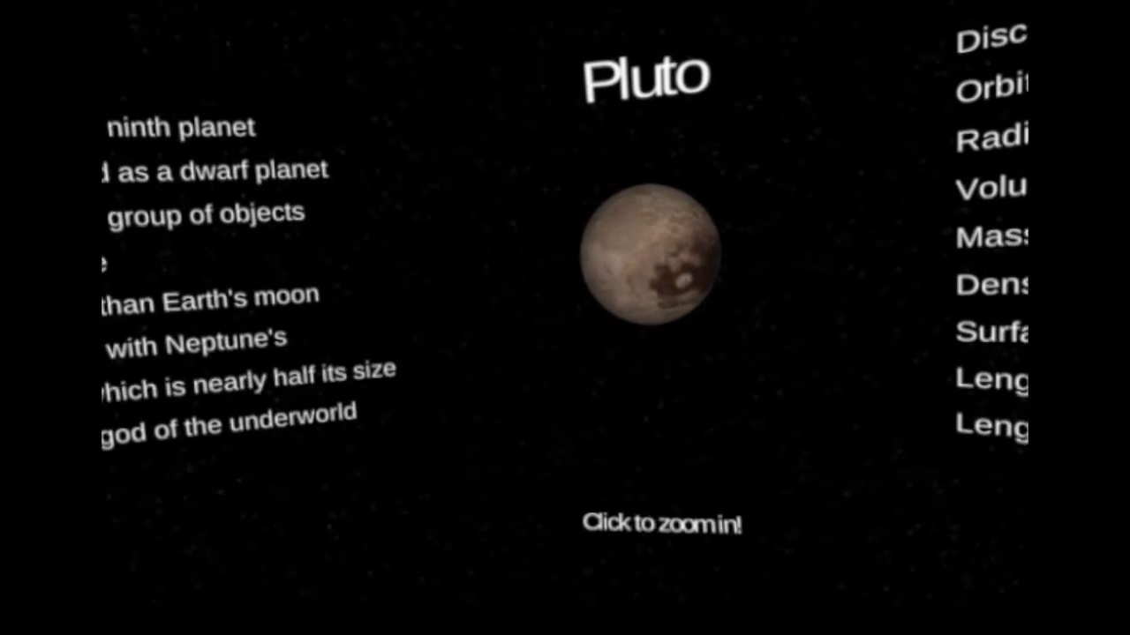
Zoom into Pluto's rocky core, then leave back to the Cardboard planet menu.
{"action": "left_click", "coordinate": [653, 264]}
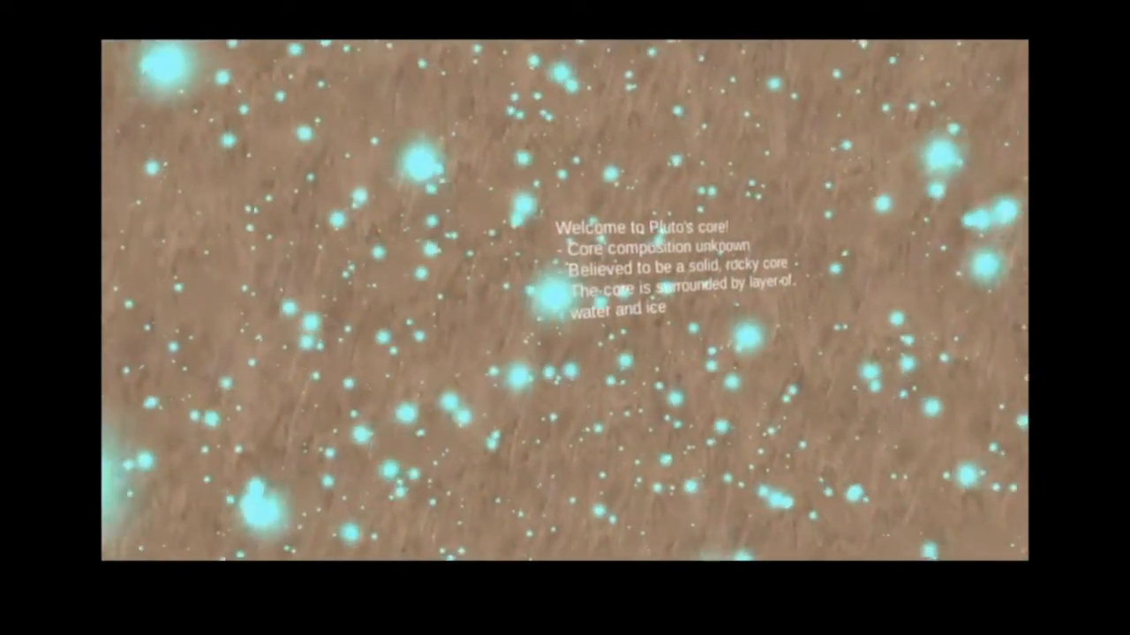
{"action": "left_click", "coordinate": [78, 54]}
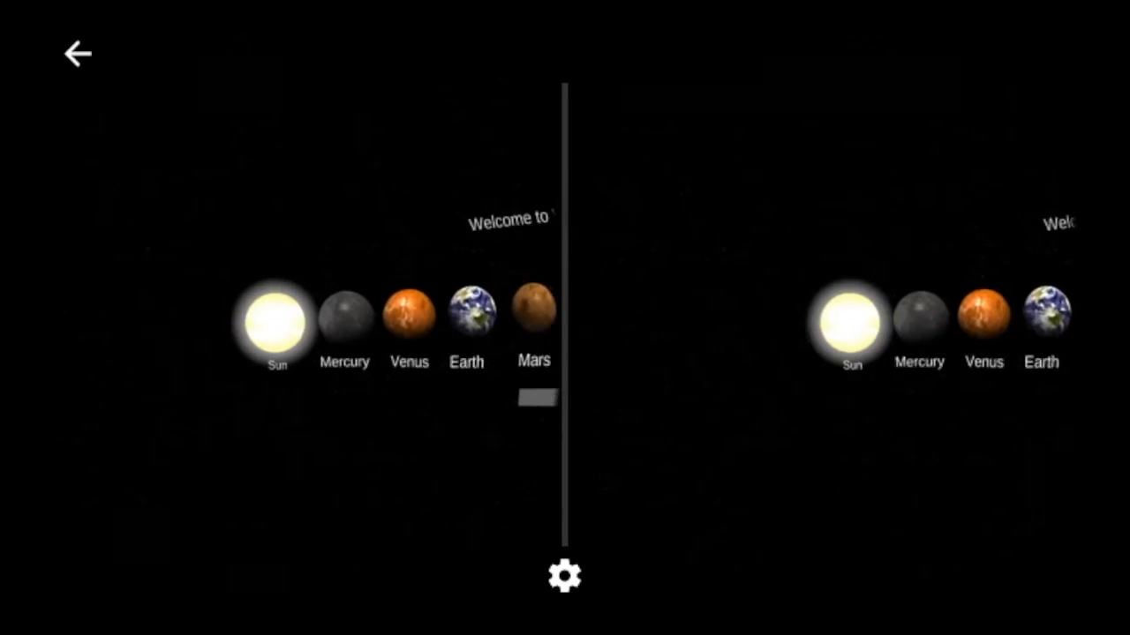
Visit Earth's core molecules view, return to the menu, and open Mercury's page.
{"action": "left_click", "coordinate": [276, 326]}
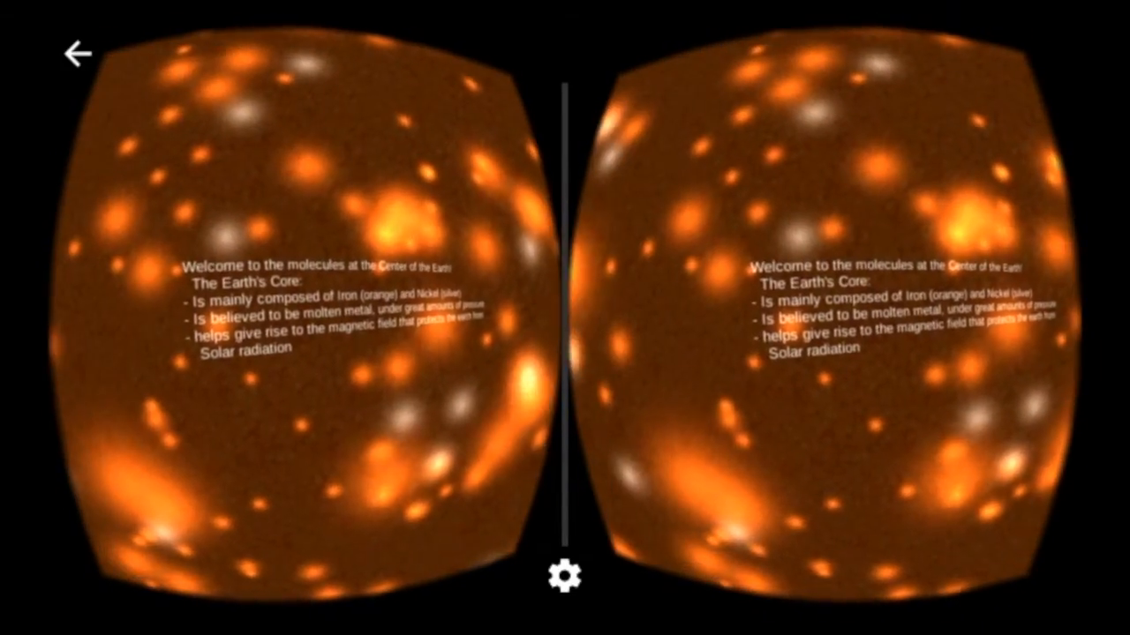
{"action": "left_click", "coordinate": [76, 53]}
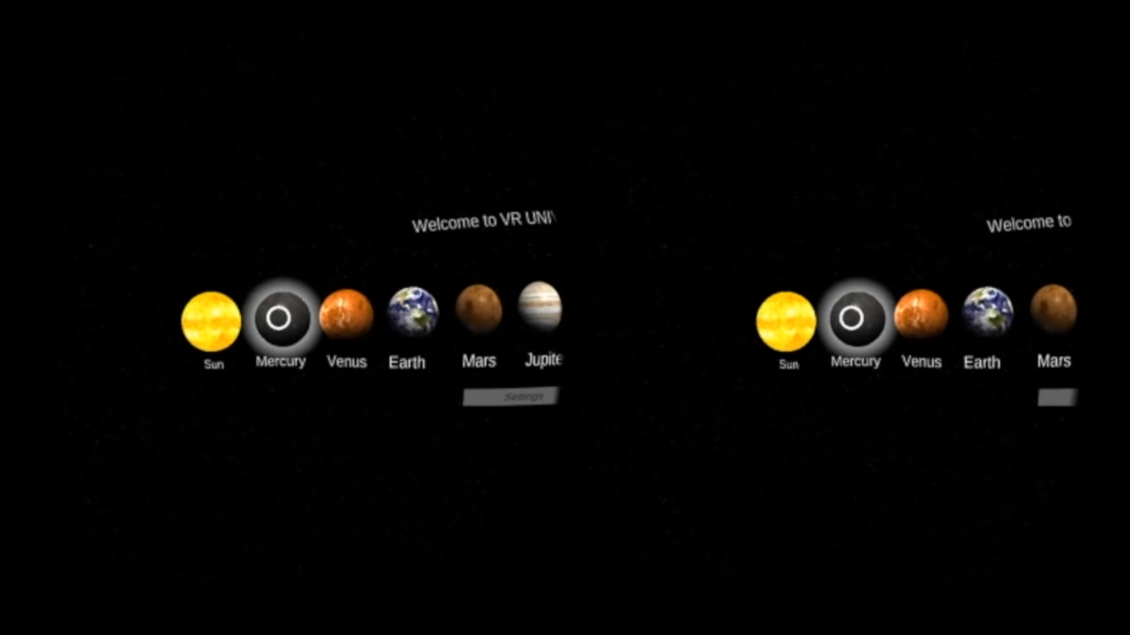
{"action": "left_click", "coordinate": [281, 324]}
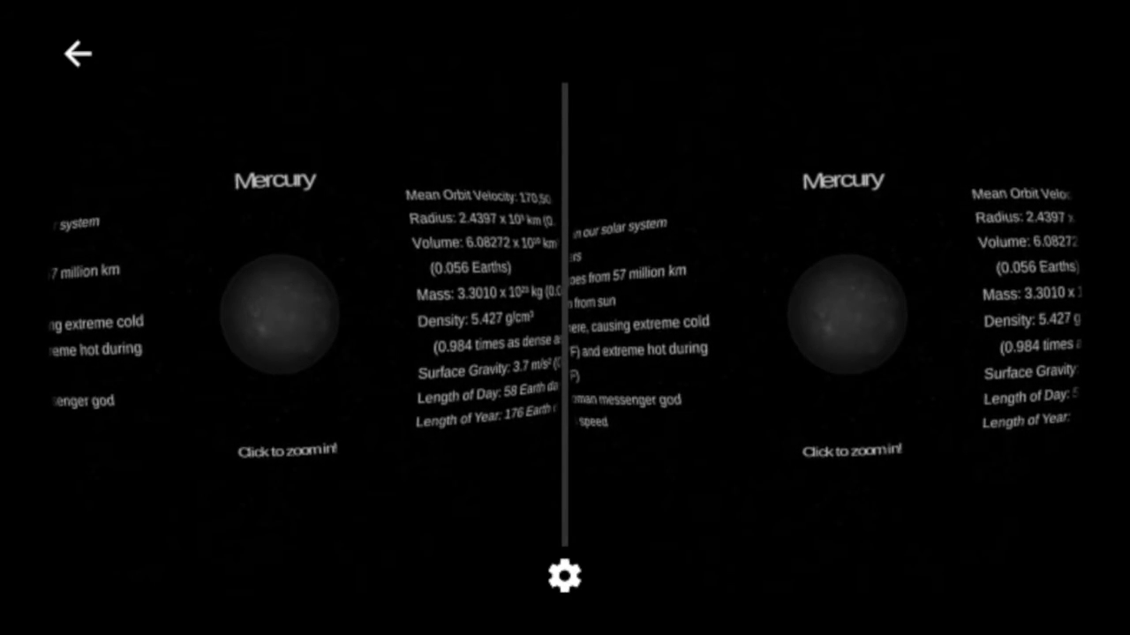